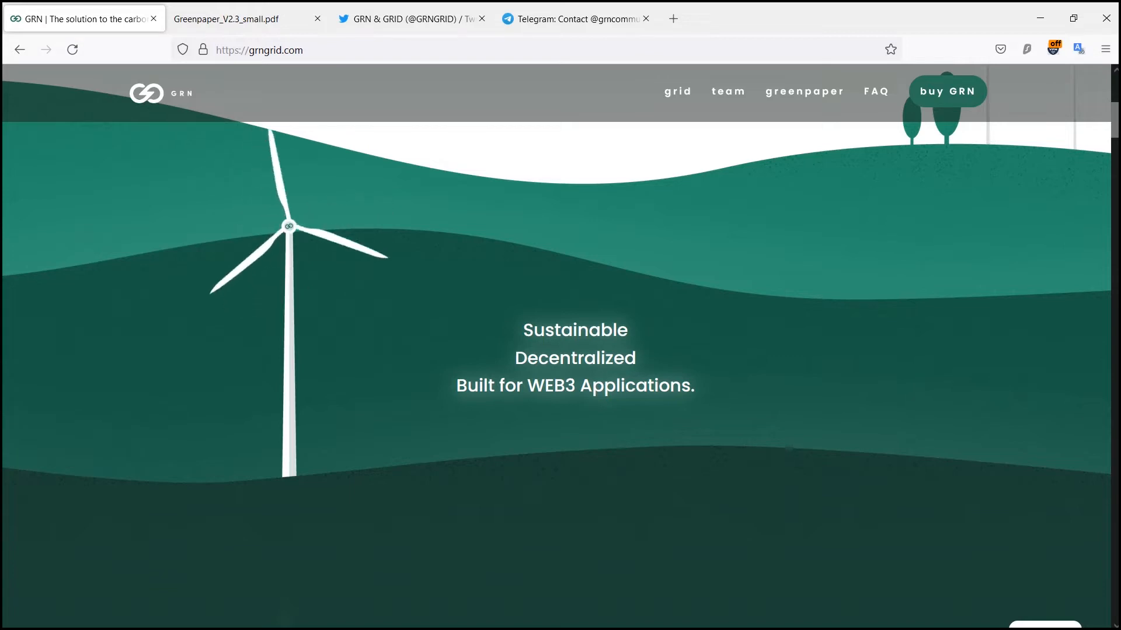
Scroll the grngrid.com homepage past the wind-turbine banner to the GRN ($G) token section.
{"action": "scroll", "scroll_direction": "down", "scroll_amount": 3}
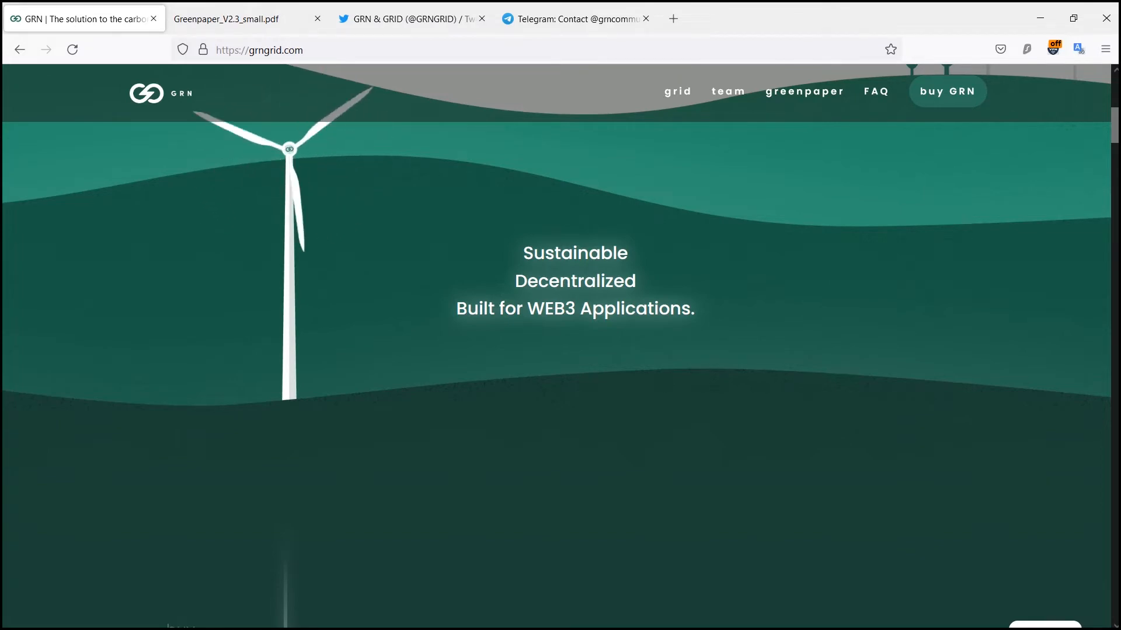
{"action": "scroll", "scroll_direction": "down", "scroll_amount": 3}
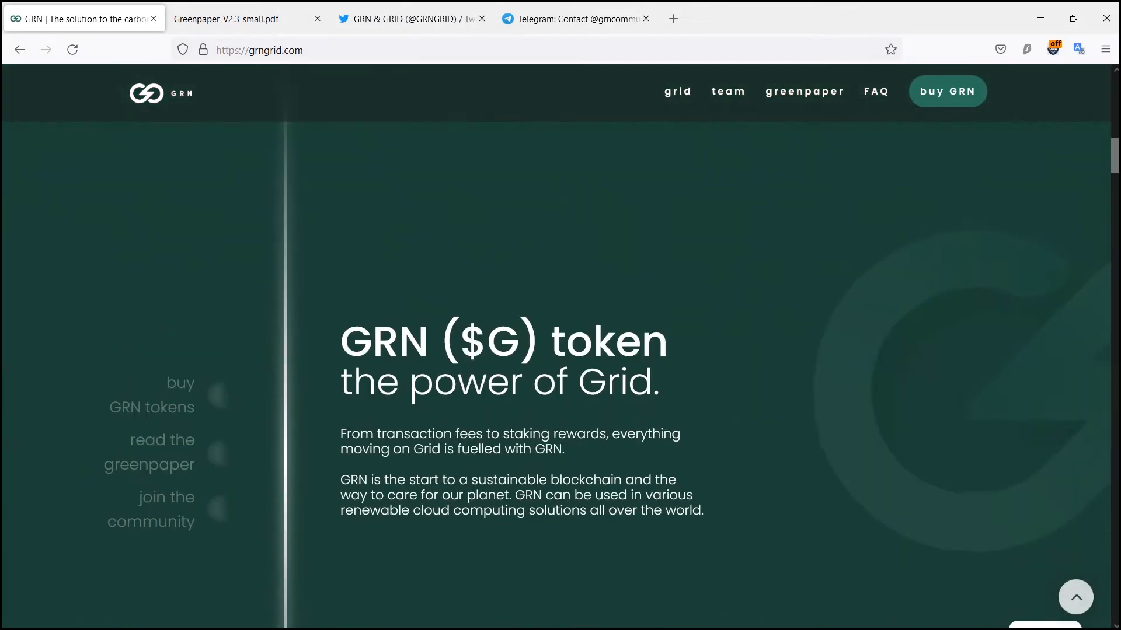
{"action": "left_click", "coordinate": [411, 19]}
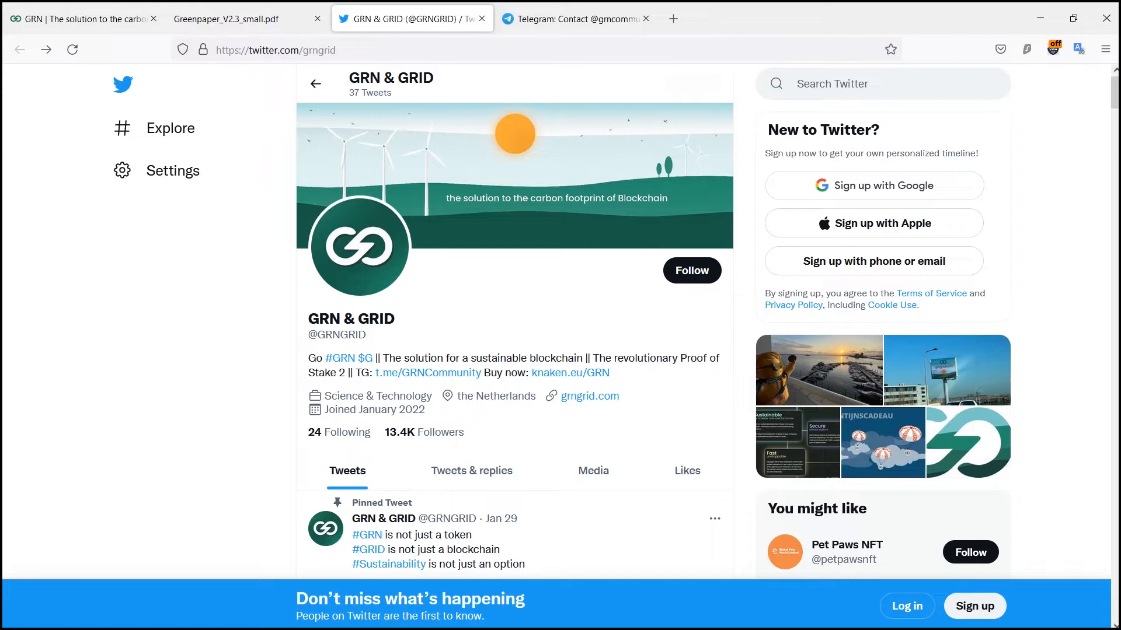
Look down the GRN & GRID Twitter profile, then switch to the Greenpaper_V2.3_small.pdf tab.
{"action": "scroll", "scroll_direction": "down", "scroll_amount": 3}
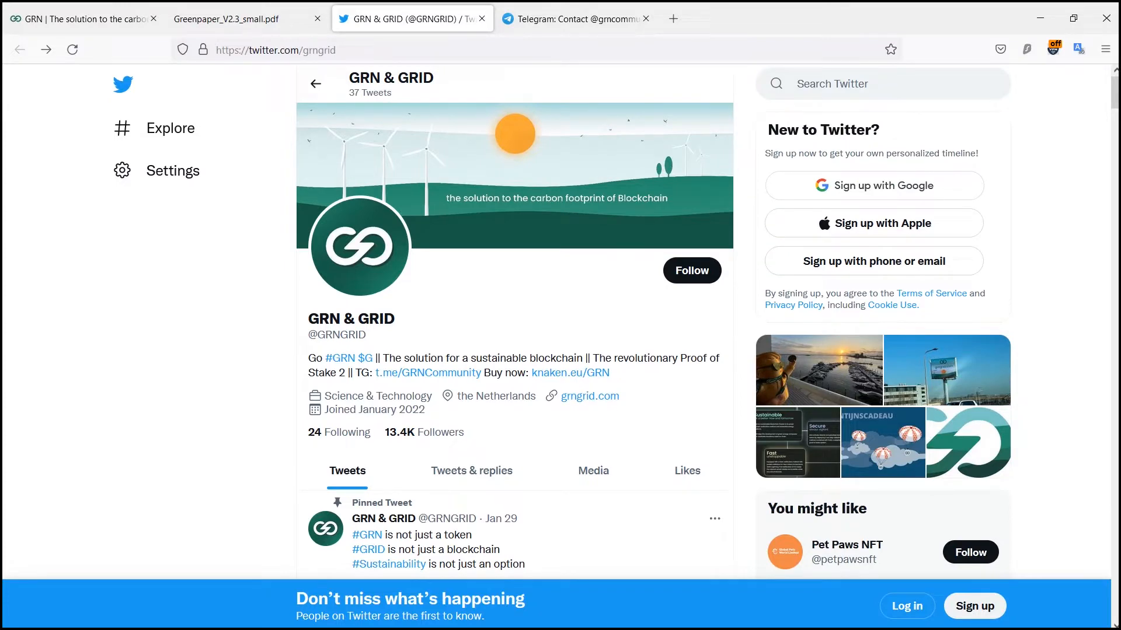
{"action": "left_click", "coordinate": [225, 19]}
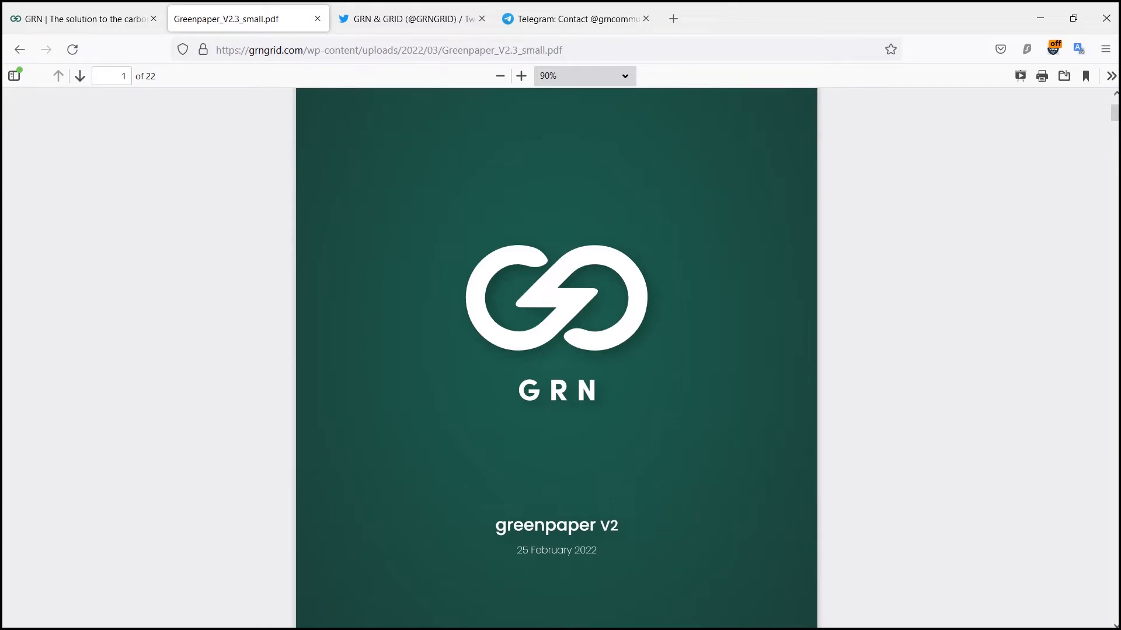
Page through the greenpaper's disclaimer, table of contents and introduction to page 4, then return to the grngrid.com tab.
{"action": "scroll", "scroll_direction": "down", "scroll_amount": 3}
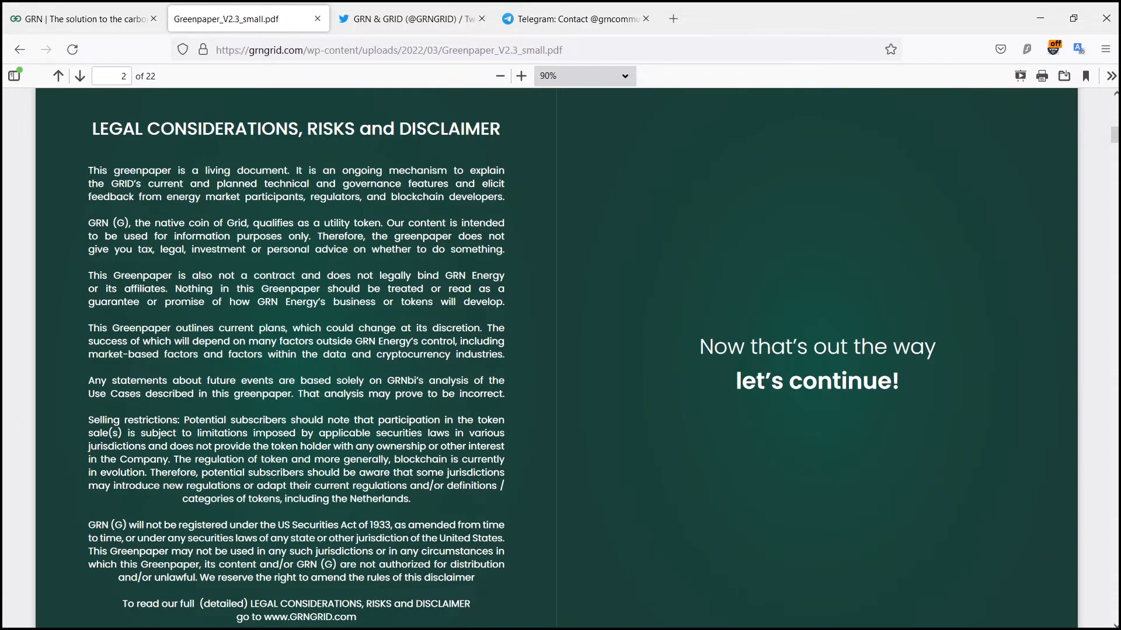
{"action": "left_click", "coordinate": [79, 76]}
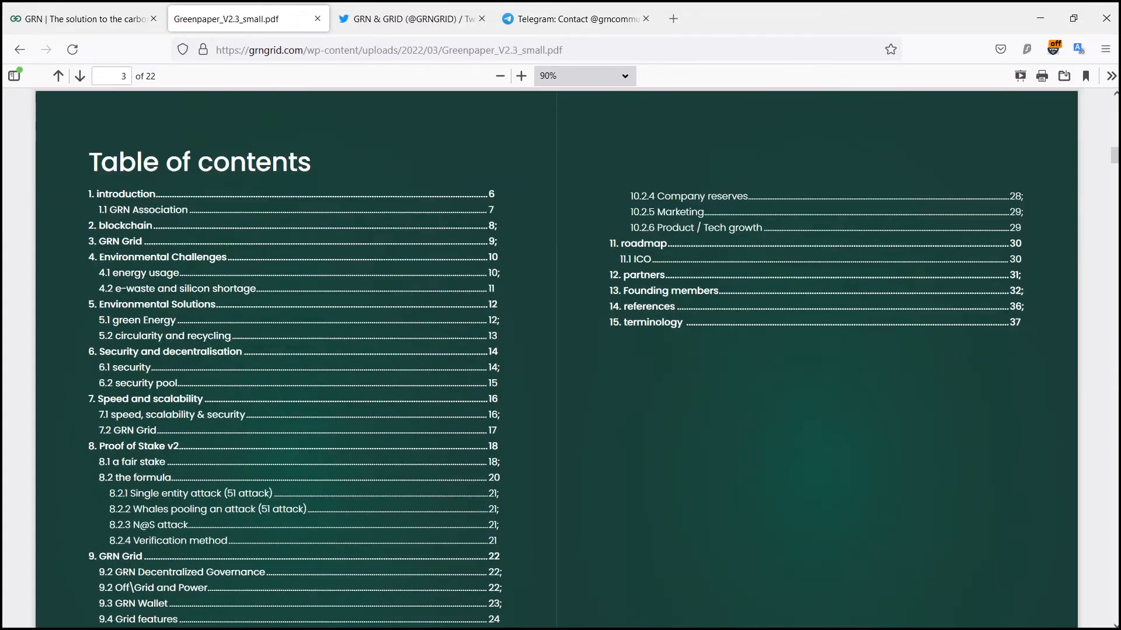
{"action": "scroll", "scroll_direction": "down", "scroll_amount": 3}
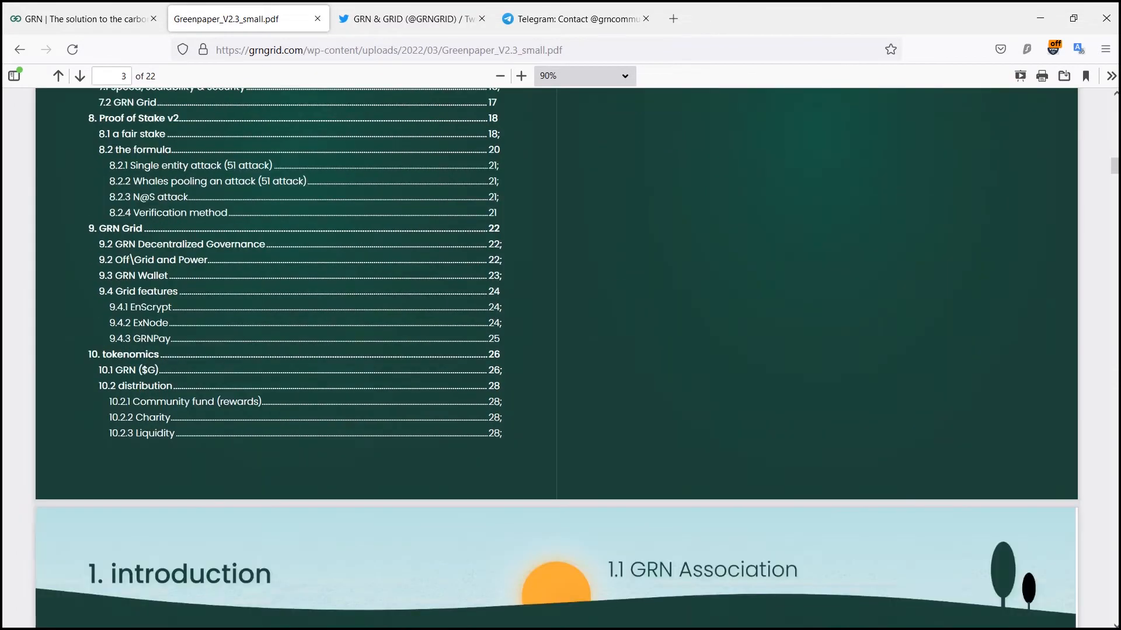
{"action": "scroll", "scroll_direction": "down", "scroll_amount": 3}
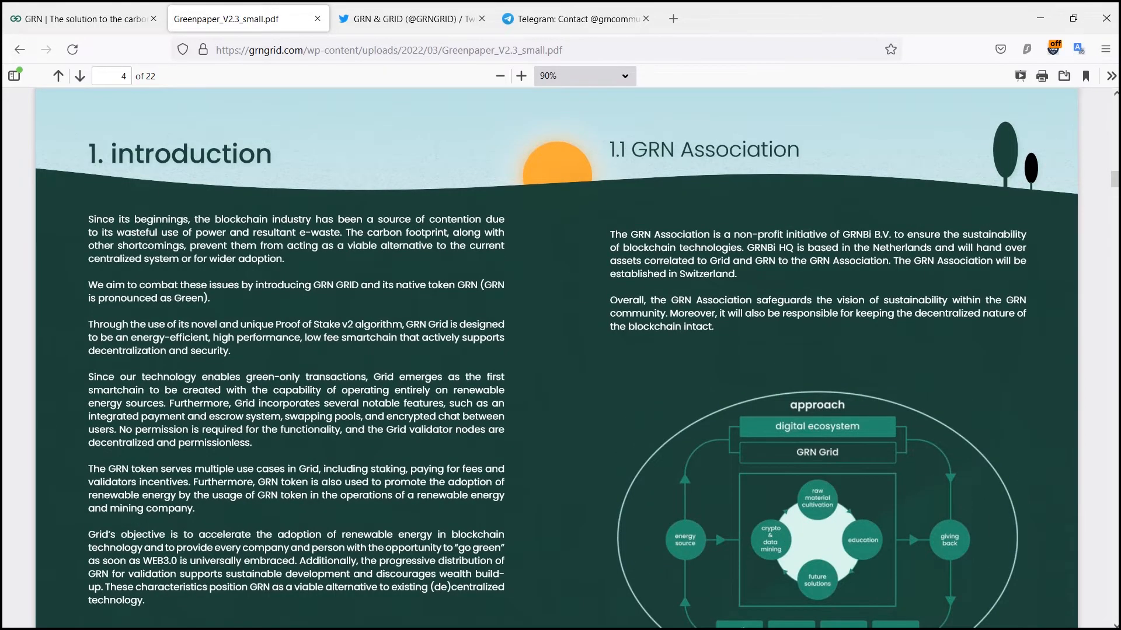
{"action": "scroll", "scroll_direction": "down", "scroll_amount": 3}
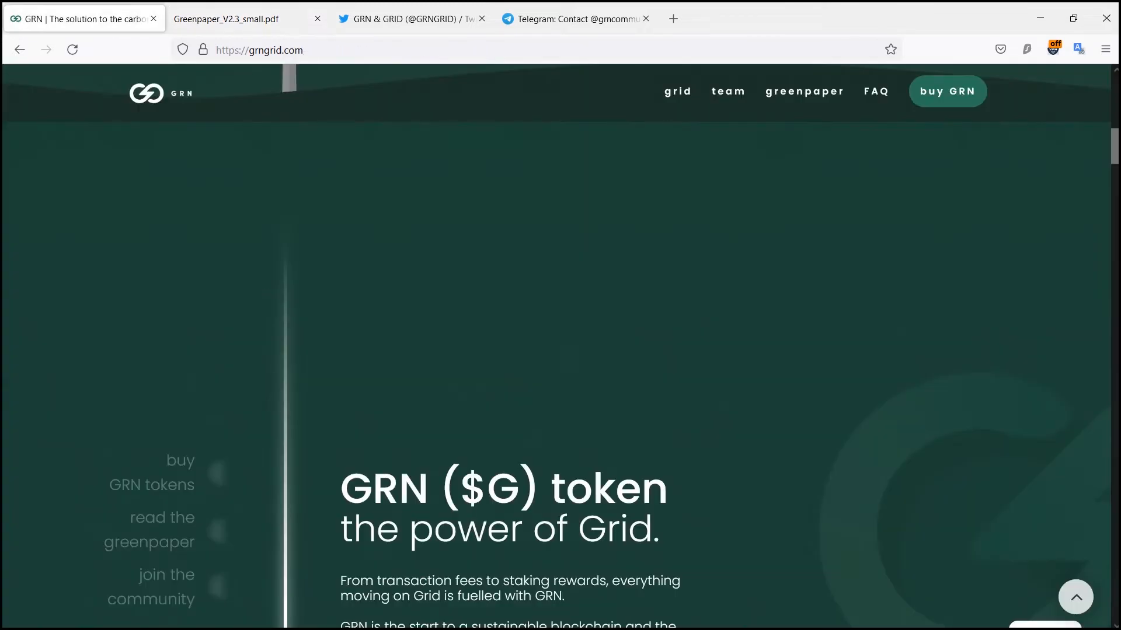
Scroll down from the token section to 'Grid — the smartchain for a better future'.
{"action": "scroll", "scroll_direction": "down", "scroll_amount": 3}
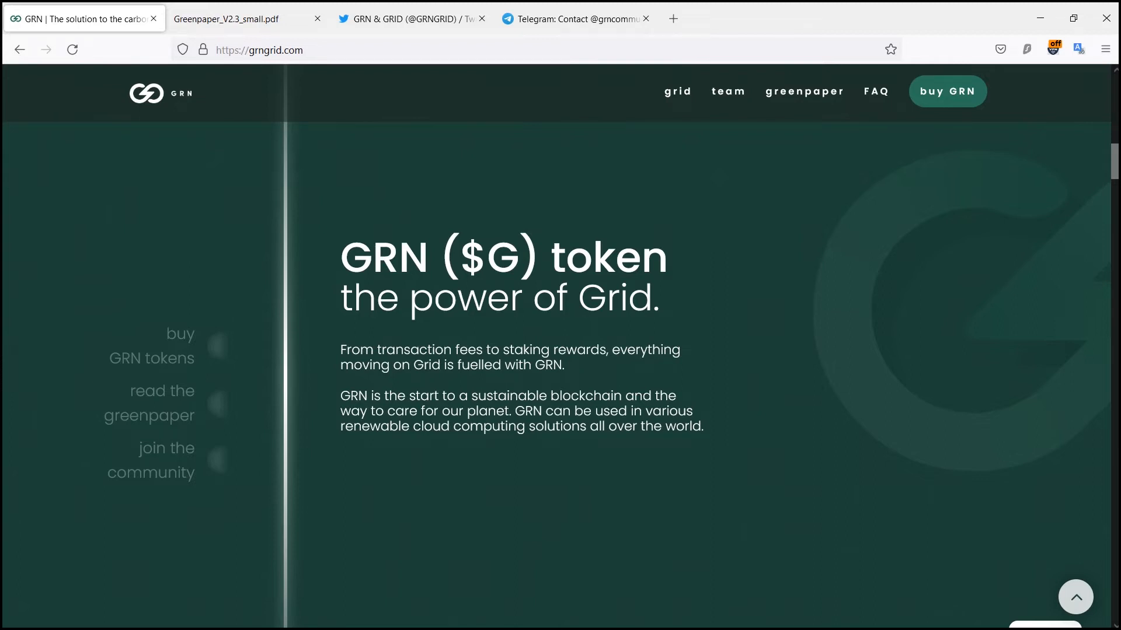
{"action": "scroll", "scroll_direction": "down", "scroll_amount": 3}
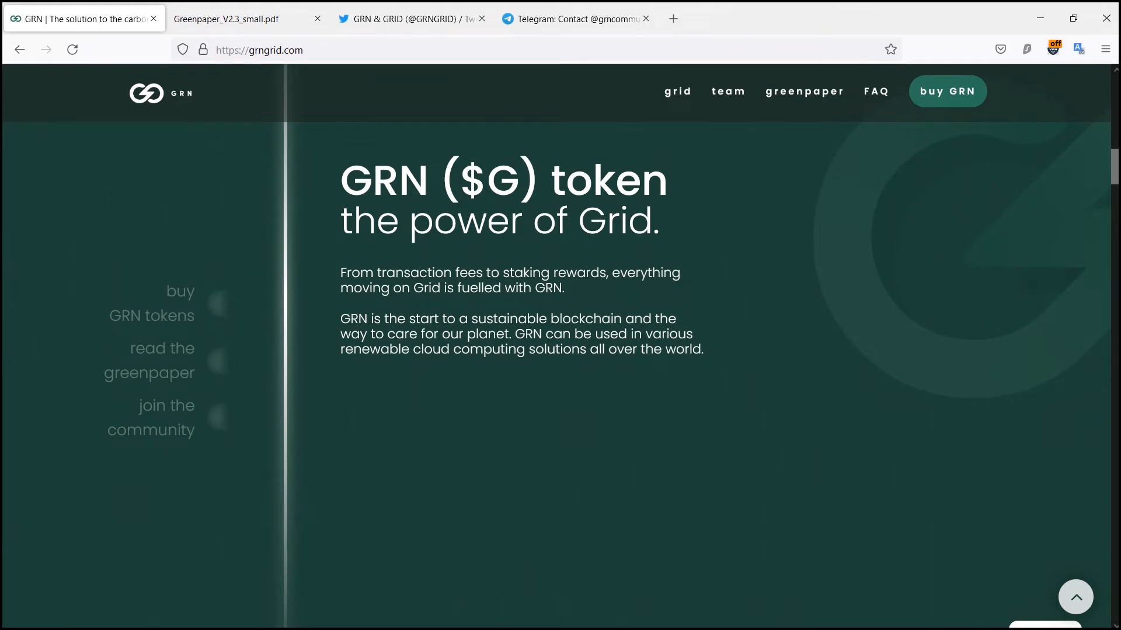
{"action": "scroll", "scroll_direction": "down", "scroll_amount": 3}
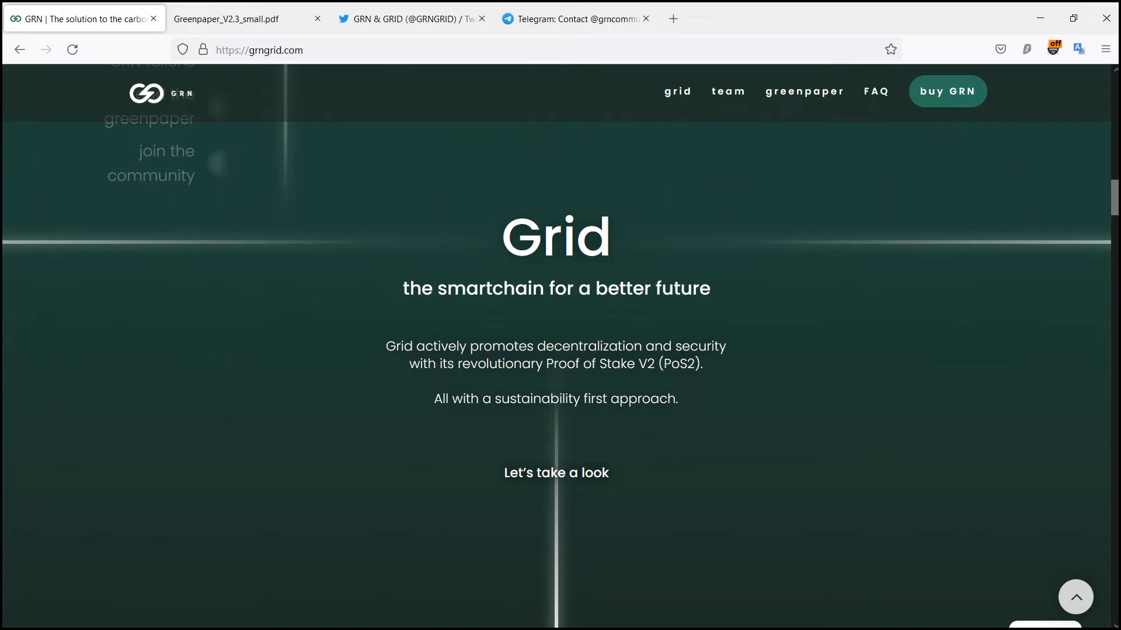
Scroll through Grid's Sustainable/Secure/Fast features, EnScrypt, GRNPay and 'Join the conversation' to the Roadmap timeline.
{"action": "scroll", "scroll_direction": "down", "scroll_amount": 3}
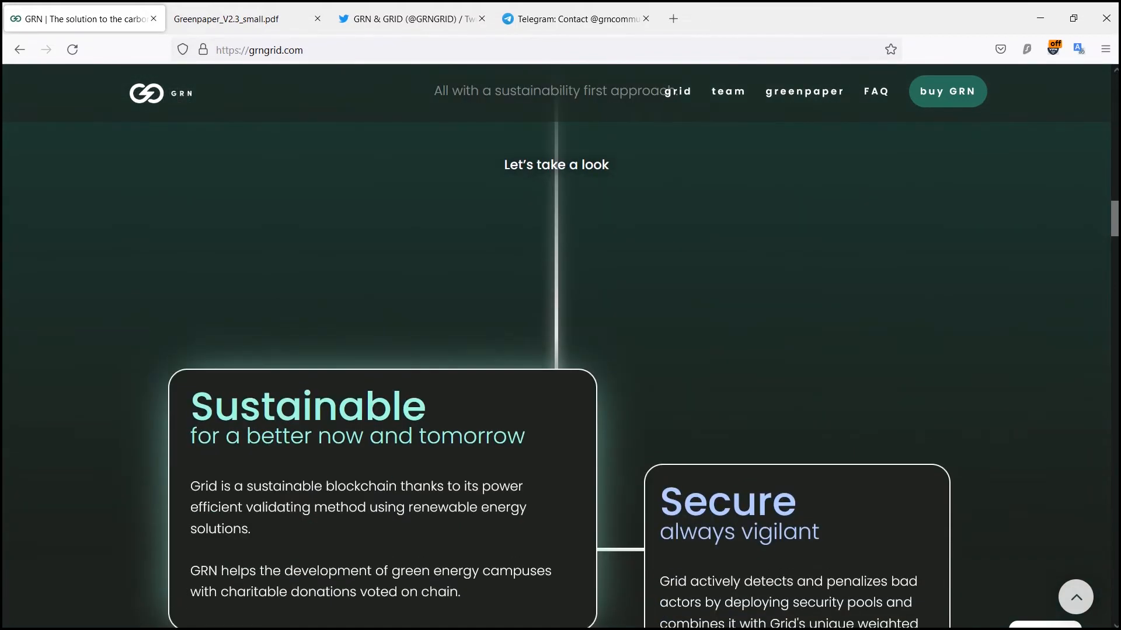
{"action": "scroll", "scroll_direction": "down", "scroll_amount": 3}
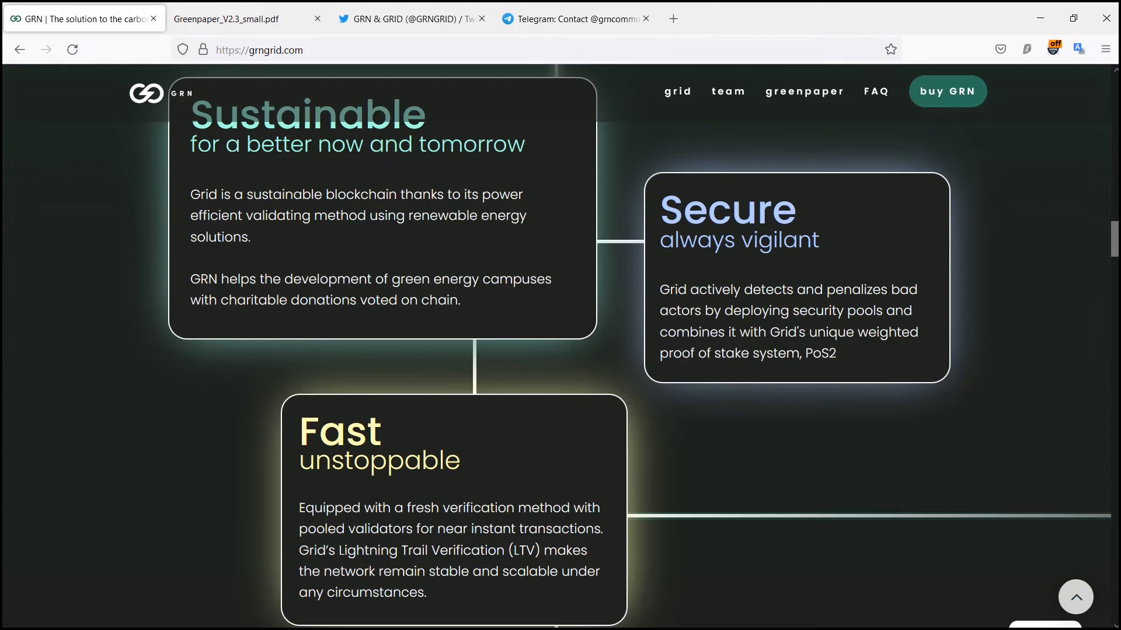
{"action": "scroll", "scroll_direction": "down", "scroll_amount": 3}
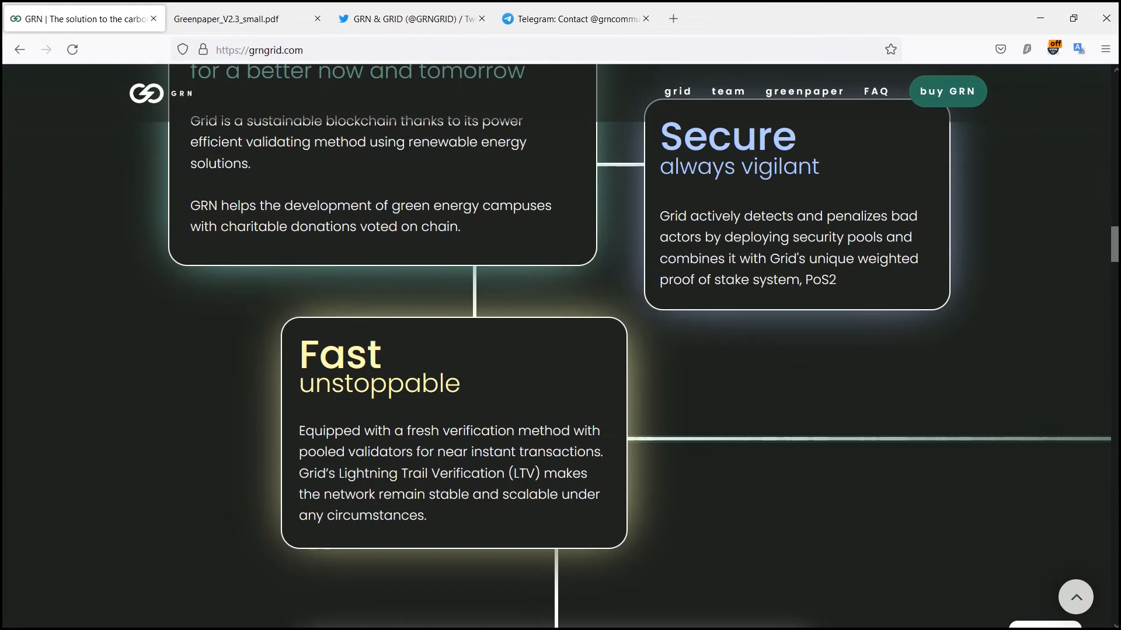
{"action": "scroll", "scroll_direction": "down", "scroll_amount": 3}
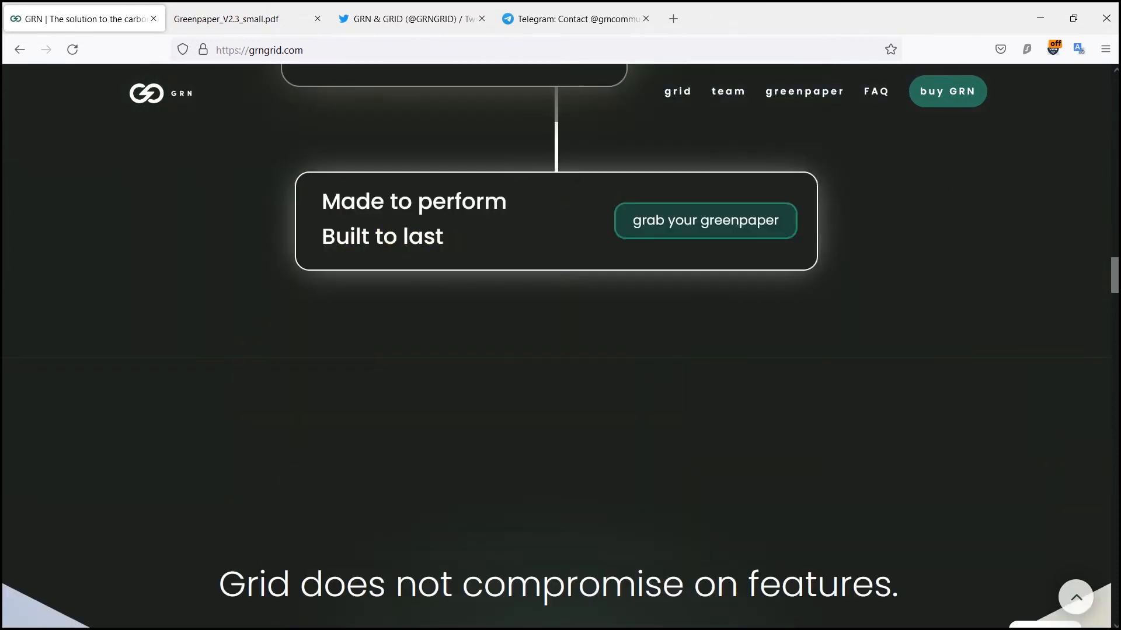
{"action": "scroll", "scroll_direction": "down", "scroll_amount": 3}
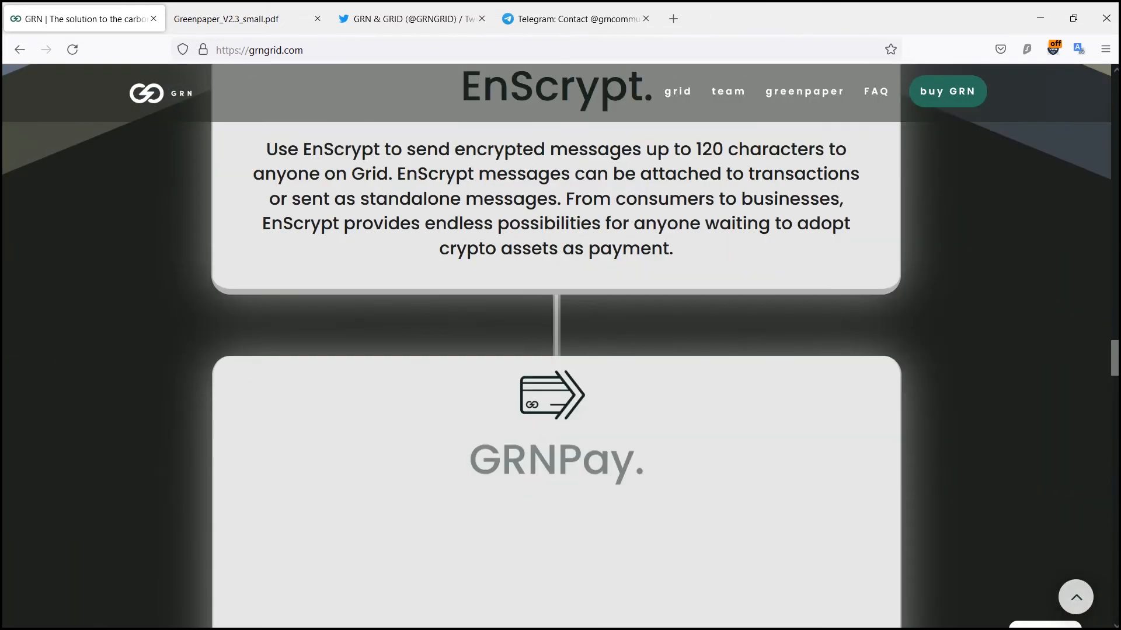
{"action": "scroll", "scroll_direction": "down", "scroll_amount": 3}
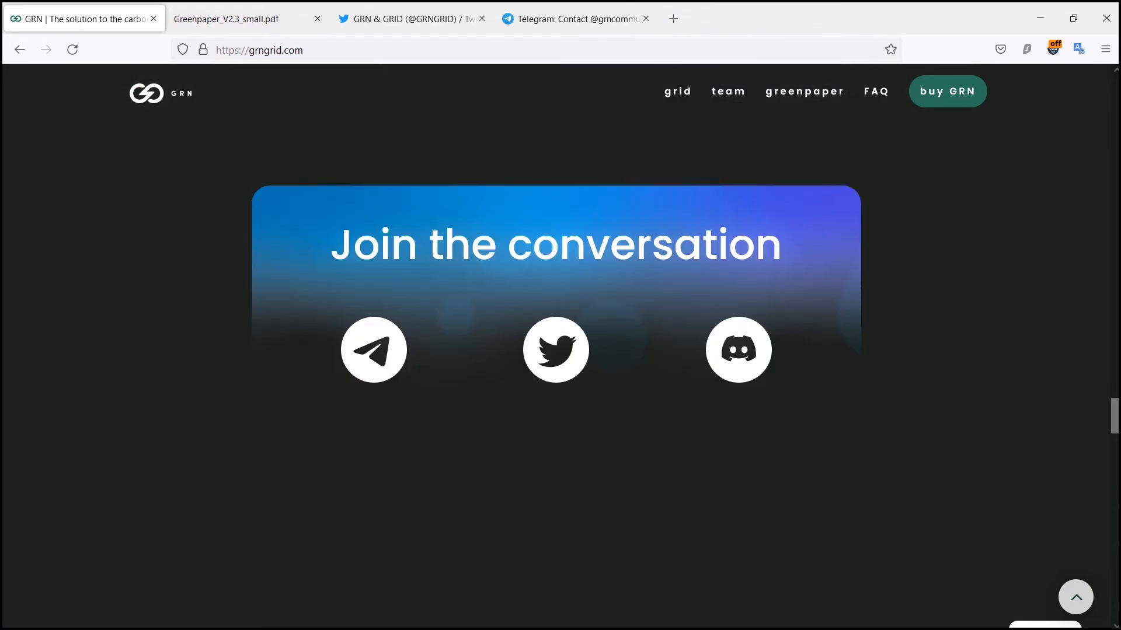
{"action": "scroll", "scroll_direction": "up", "scroll_amount": 3}
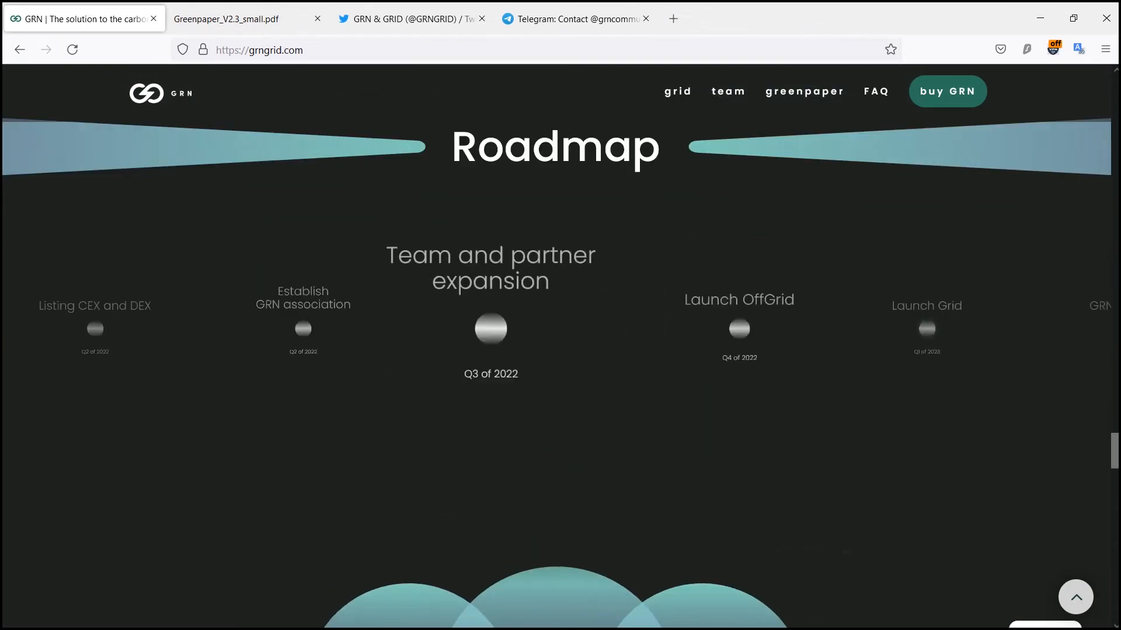
Scroll past 'Connect the dots', 'Devs, meet your power' and the blog card to the GRN partners section.
{"action": "scroll", "scroll_direction": "down", "scroll_amount": 3}
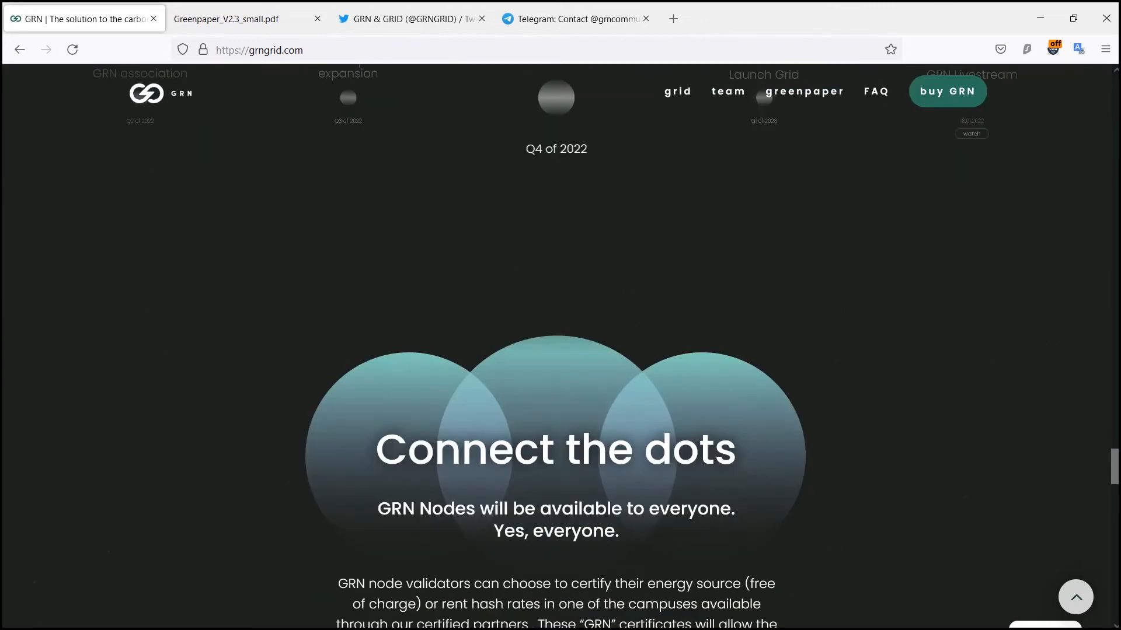
{"action": "scroll", "scroll_direction": "down", "scroll_amount": 3}
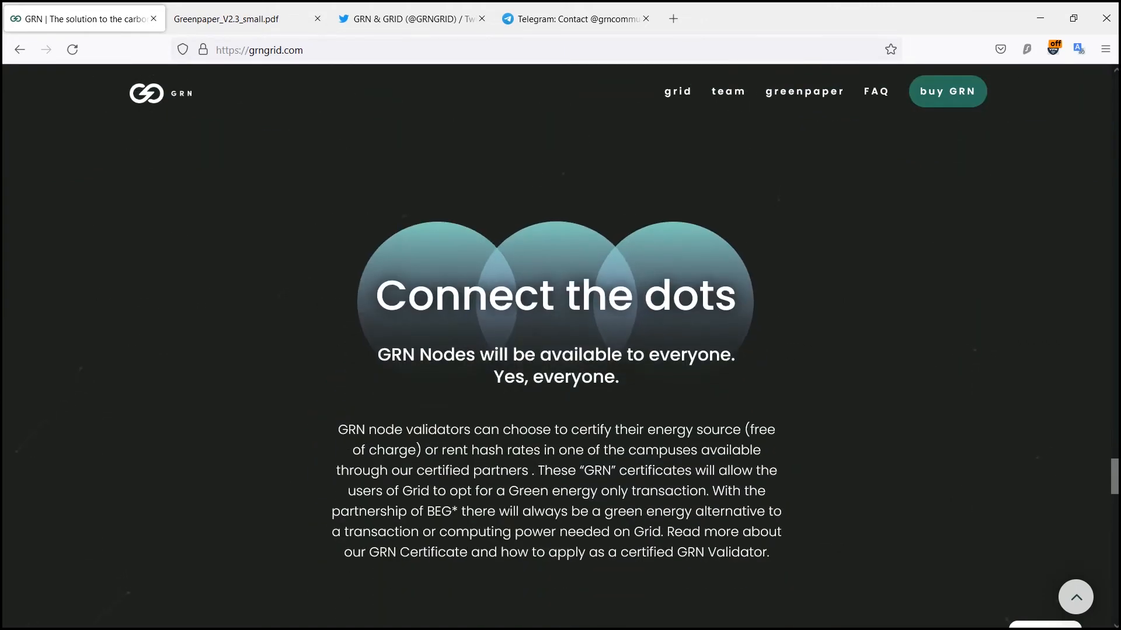
{"action": "scroll", "scroll_direction": "down", "scroll_amount": 3}
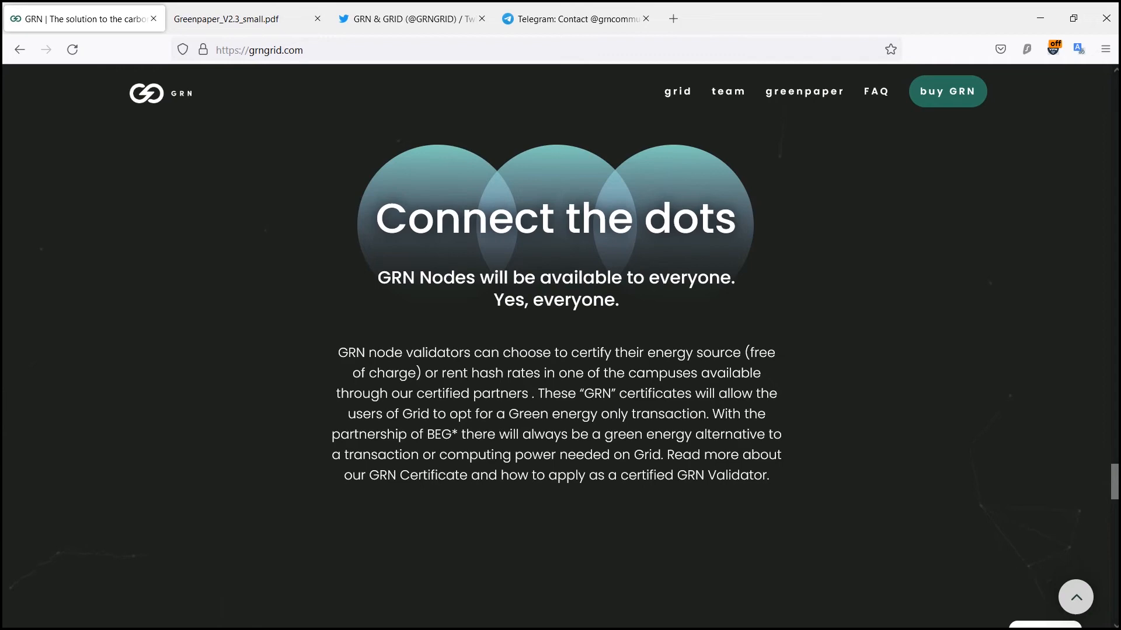
{"action": "scroll", "scroll_direction": "down", "scroll_amount": 3}
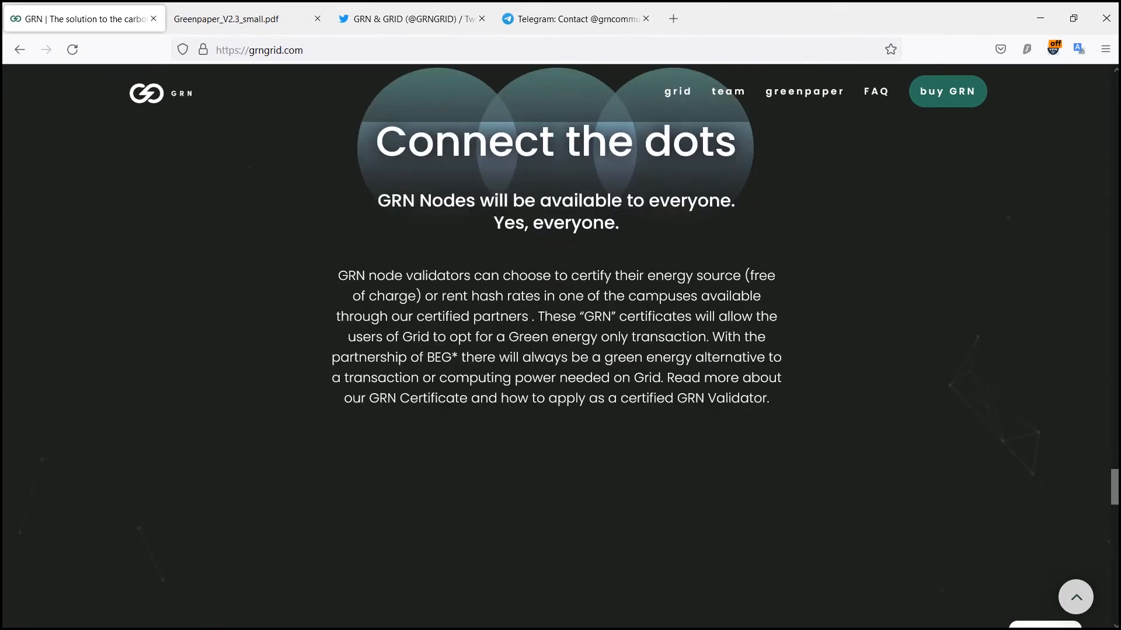
{"action": "scroll", "scroll_direction": "down", "scroll_amount": 3}
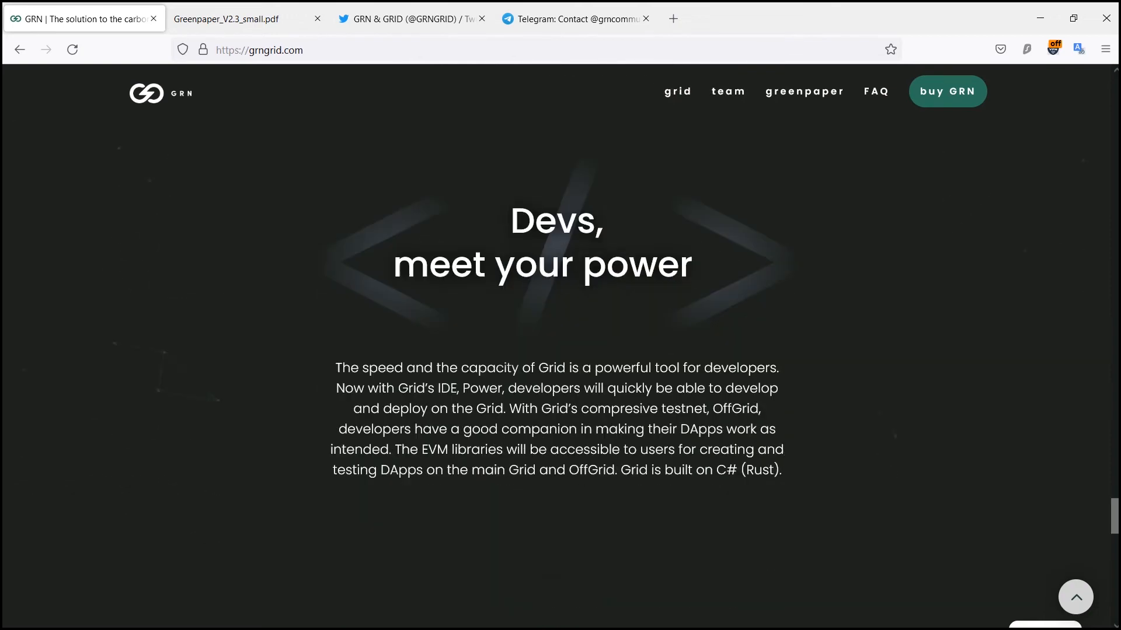
{"action": "scroll", "scroll_direction": "down", "scroll_amount": 3}
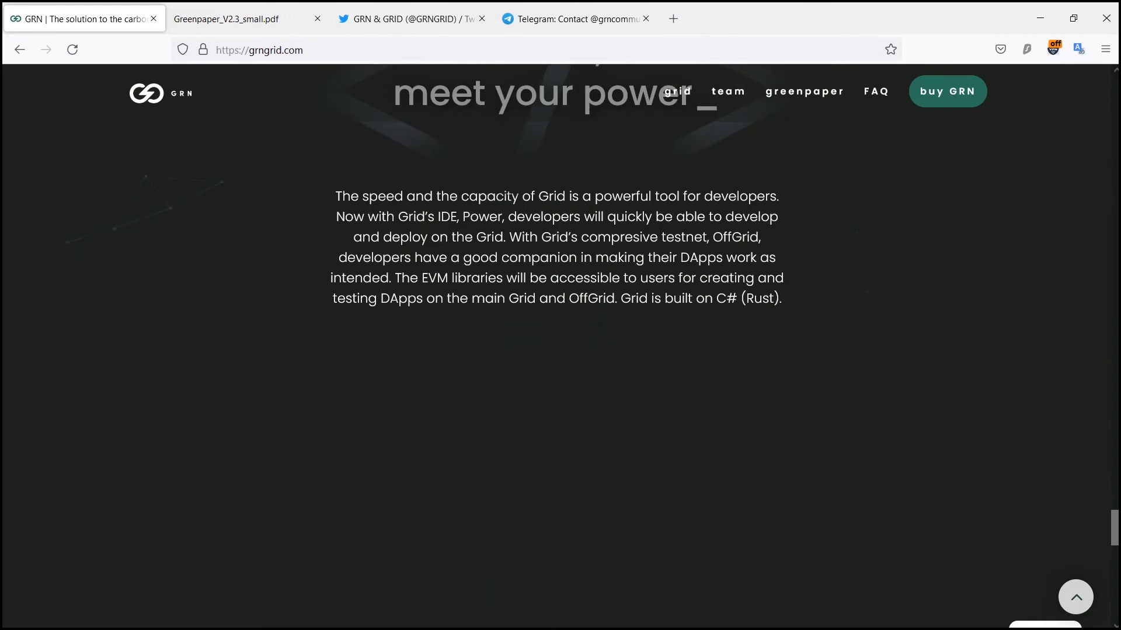
{"action": "scroll", "scroll_direction": "down", "scroll_amount": 3}
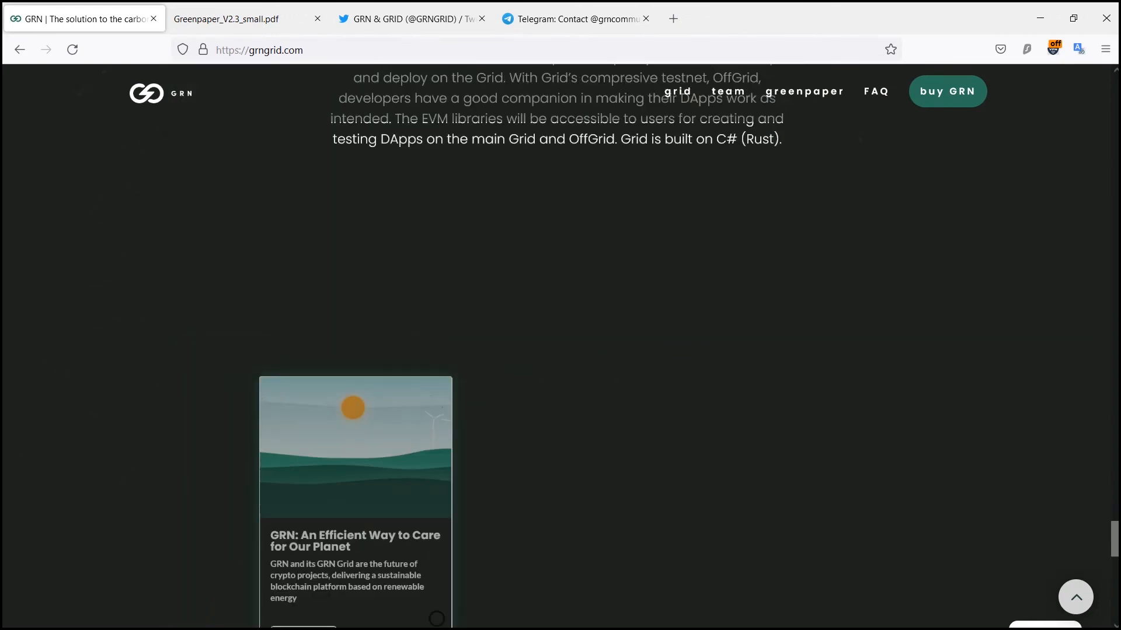
{"action": "scroll", "scroll_direction": "down", "scroll_amount": 3}
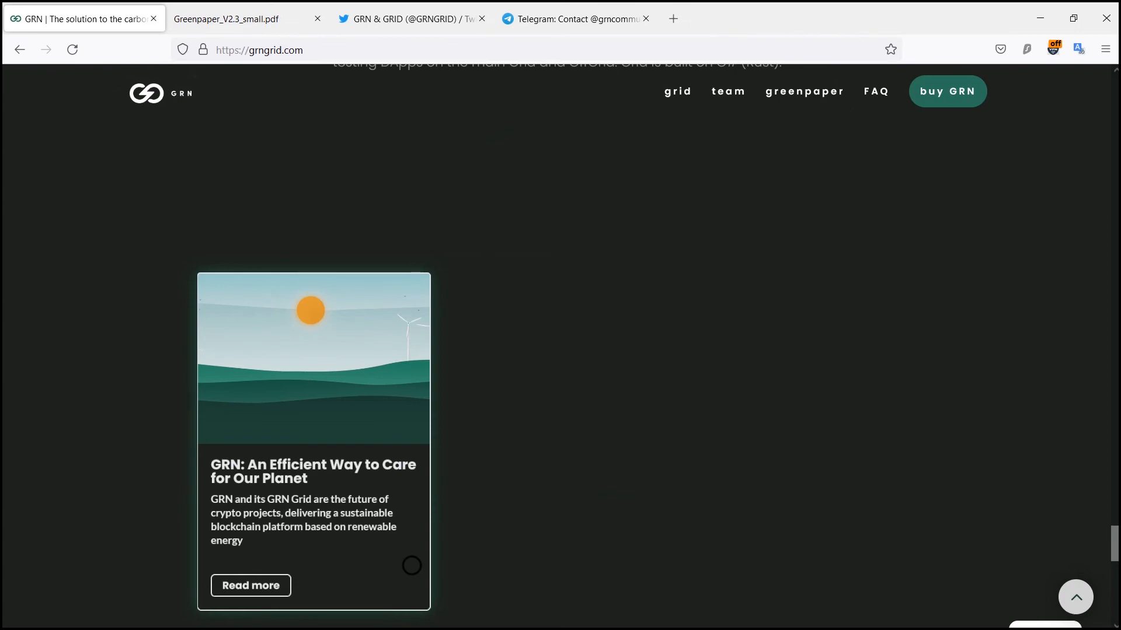
{"action": "scroll", "scroll_direction": "down", "scroll_amount": 3}
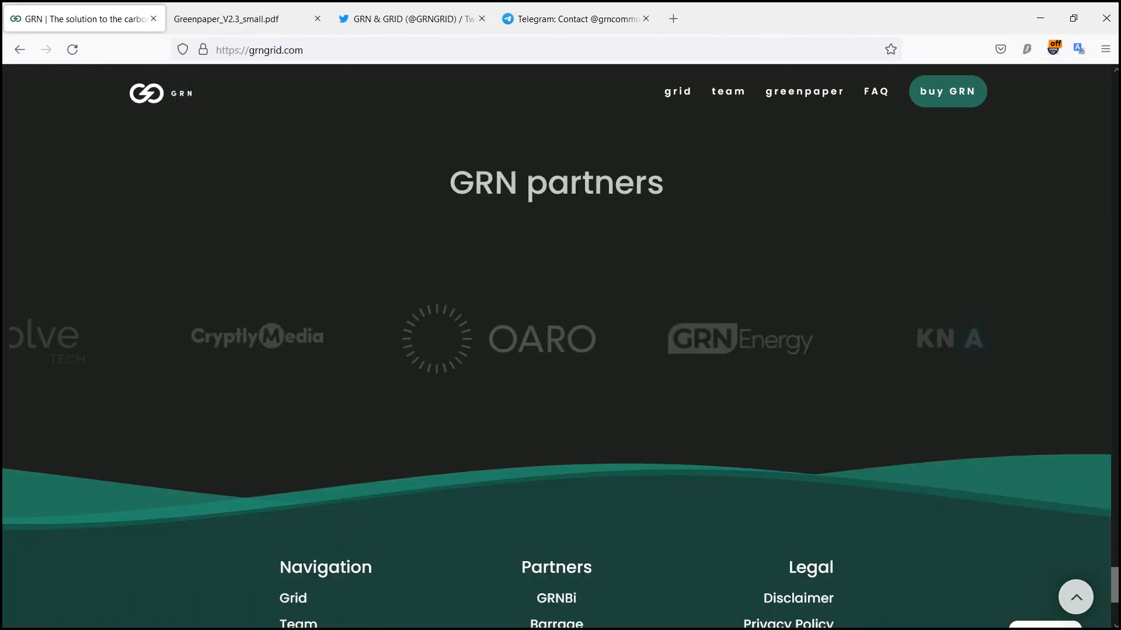
Reach the homepage footer with its navigation, partner and legal links, then move back up to 'Devs, meet your power'.
{"action": "scroll", "scroll_direction": "down", "scroll_amount": 3}
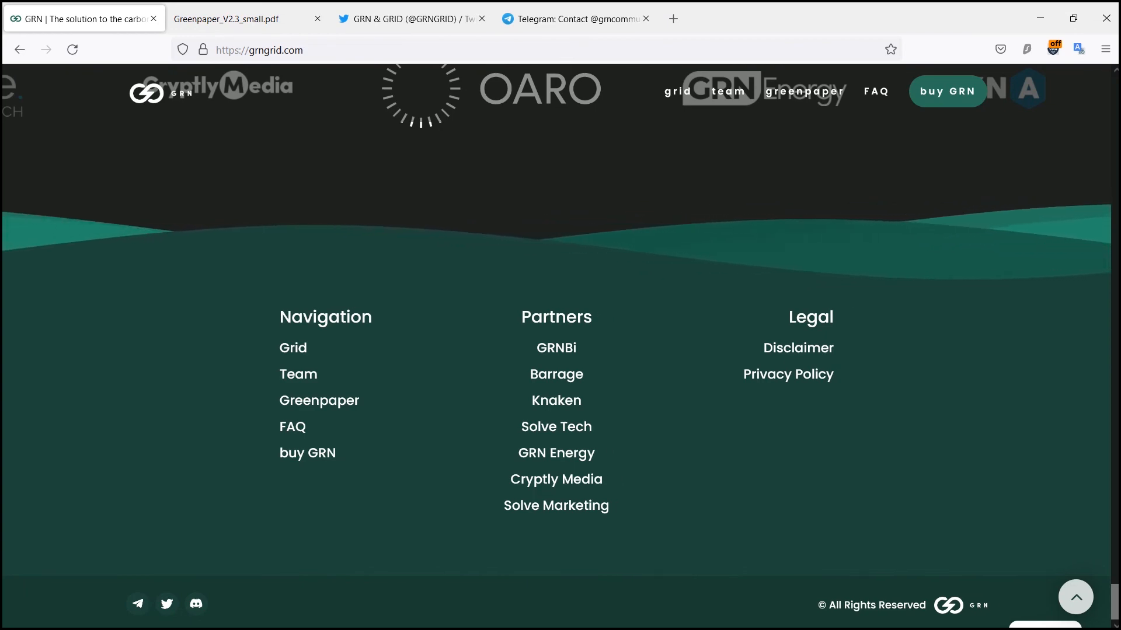
{"action": "scroll", "scroll_direction": "up", "scroll_amount": 3}
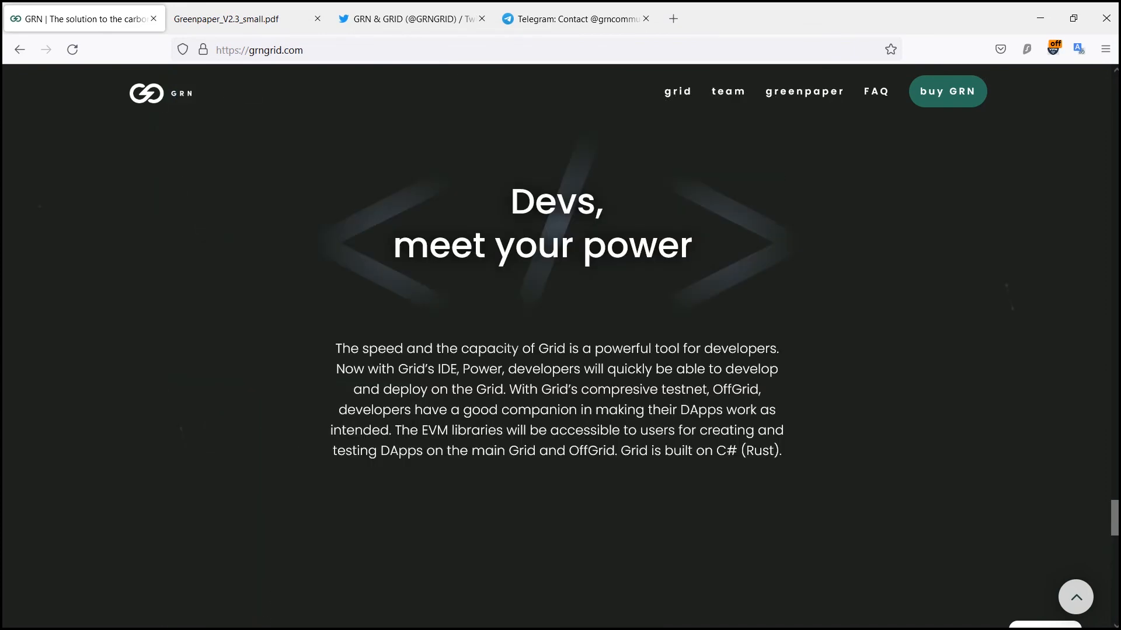
{"action": "scroll", "scroll_direction": "down", "scroll_amount": 3}
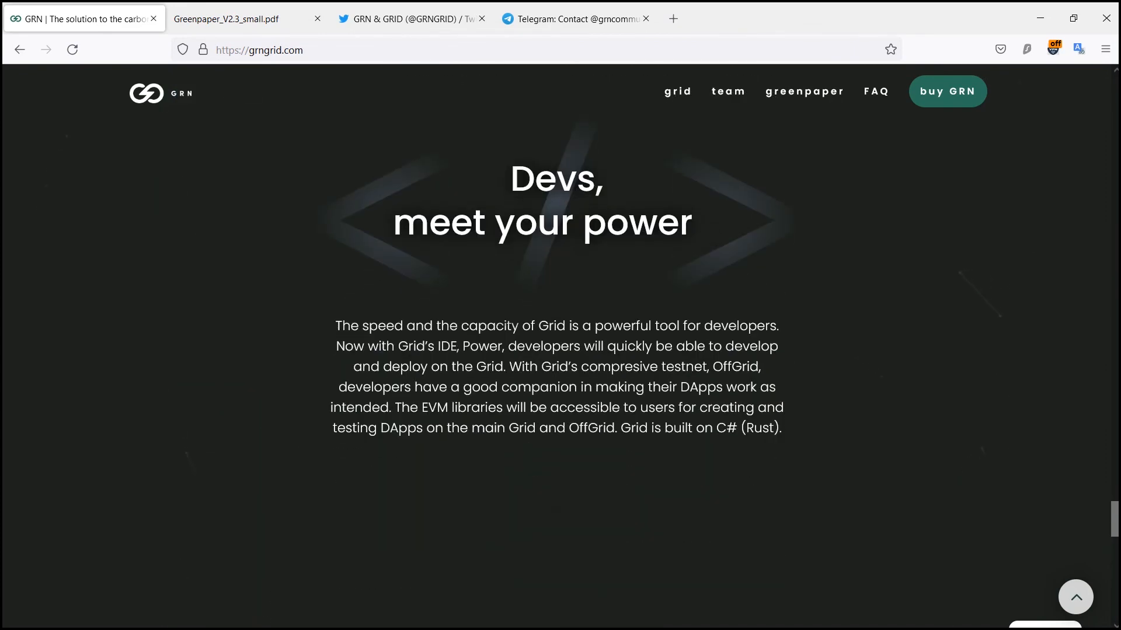